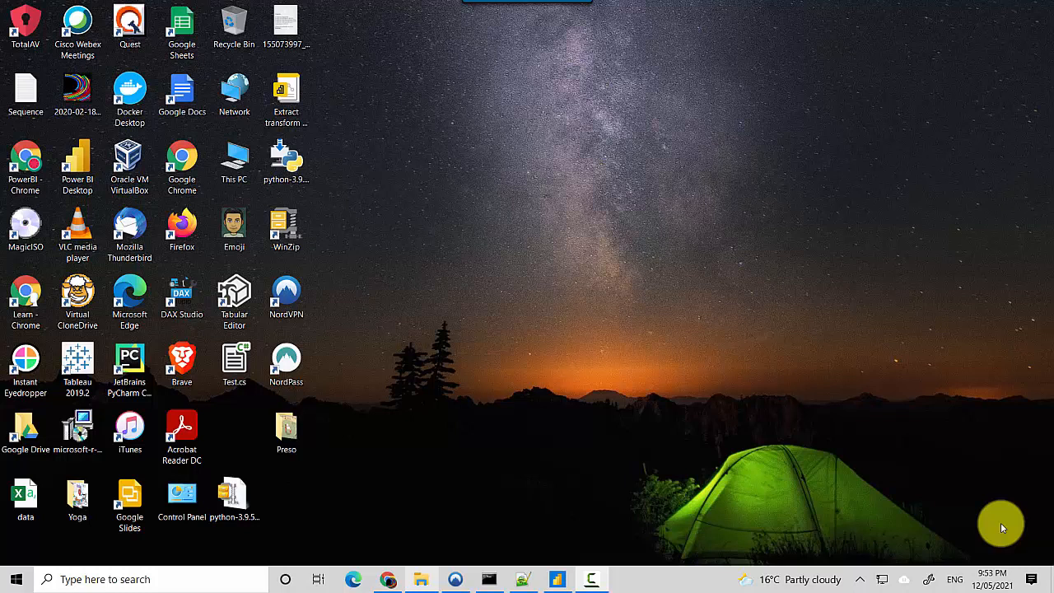
pyautogui.moveTo(889, 535)
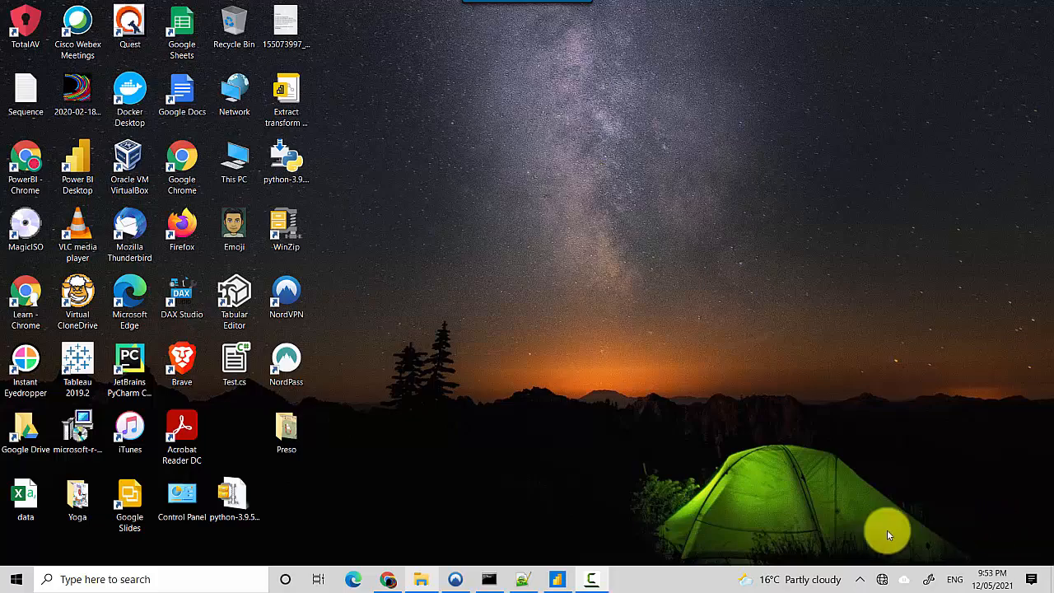
# - Launch Power BI Desktop on the 'Extract transform and load data using power query' report
pyautogui.click(558, 579)
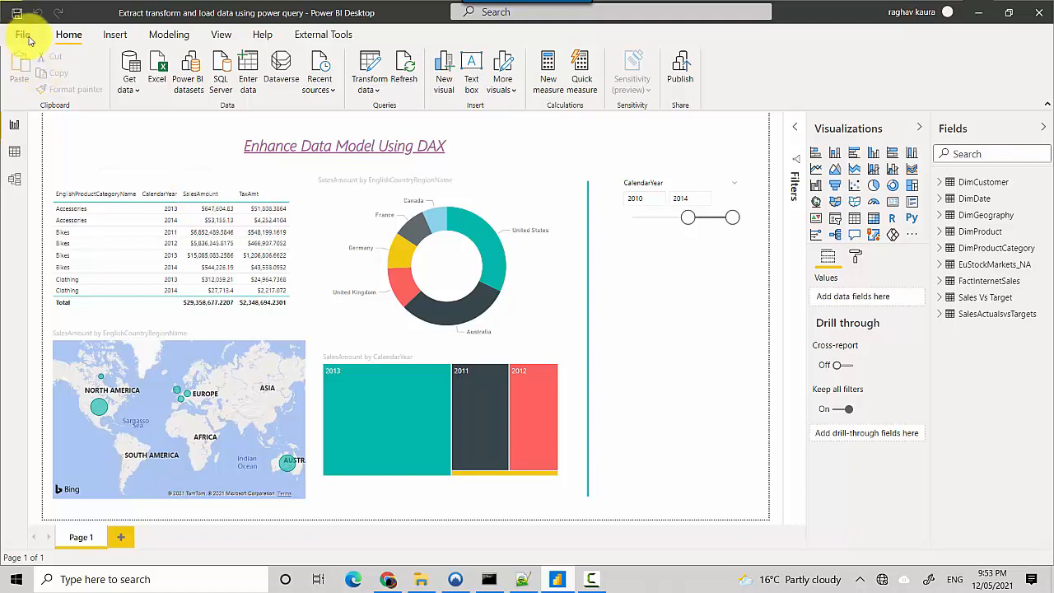
pyautogui.click(22, 35)
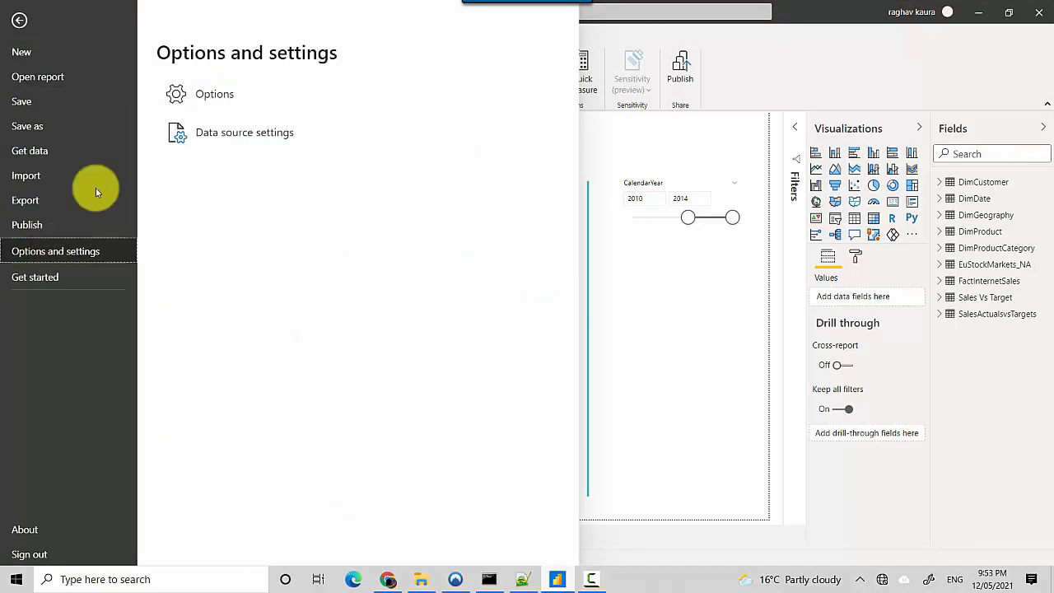
pyautogui.click(214, 93)
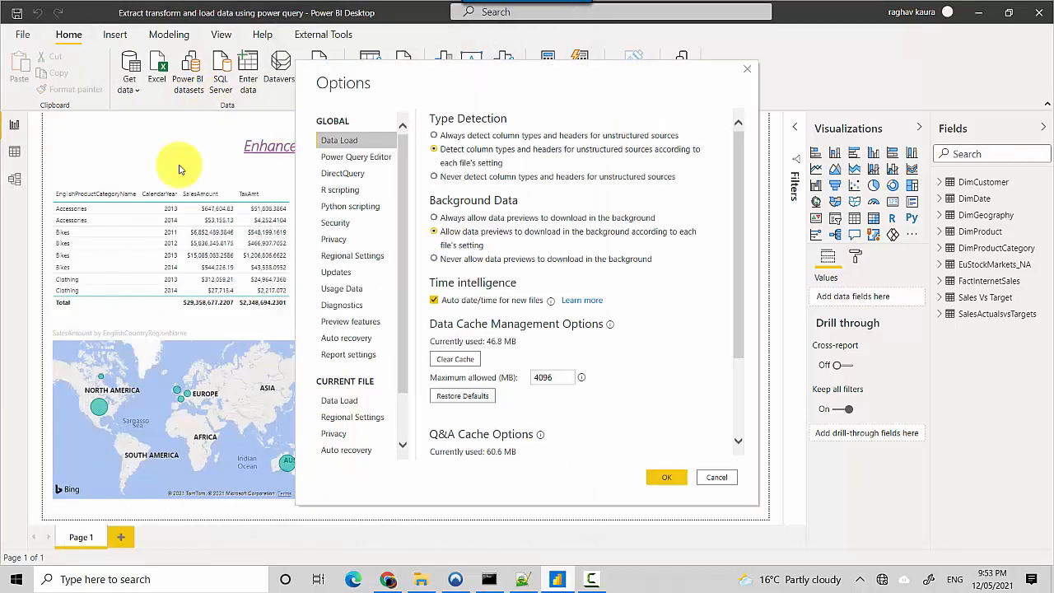
pyautogui.click(350, 205)
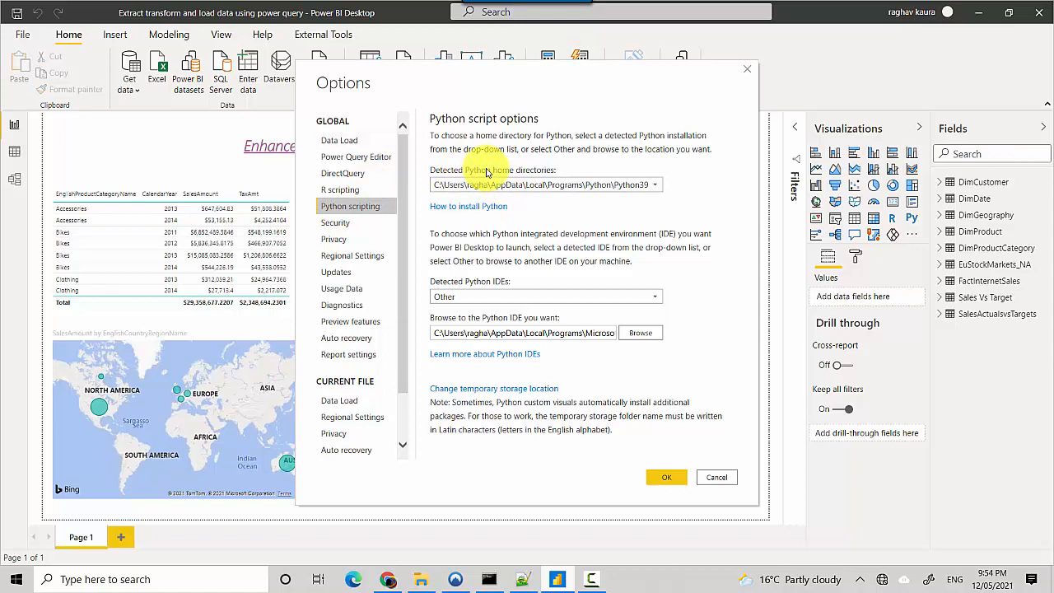
pyautogui.moveTo(535, 247)
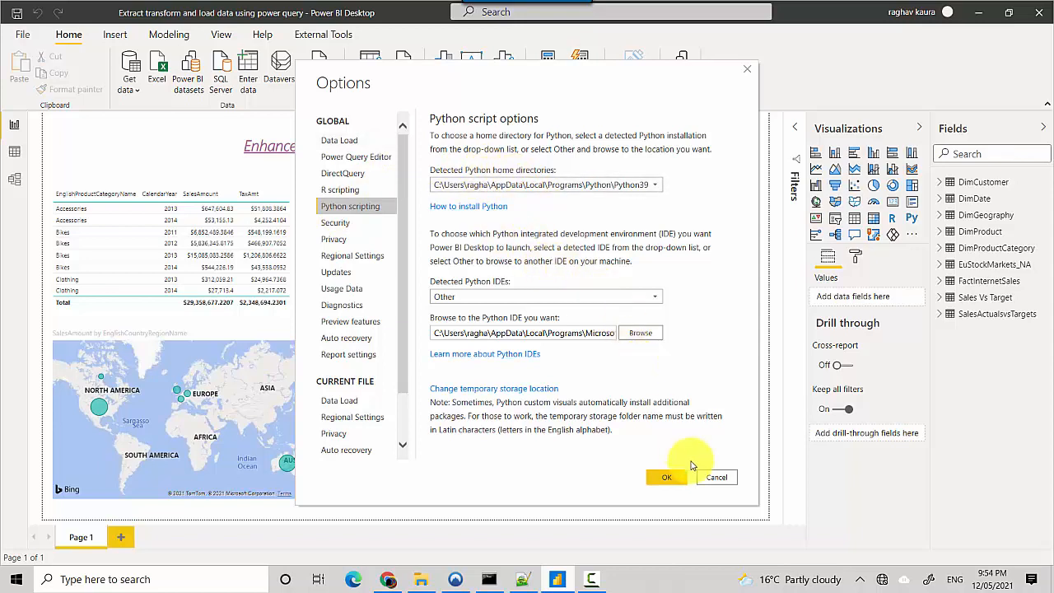
pyautogui.moveTo(707, 478)
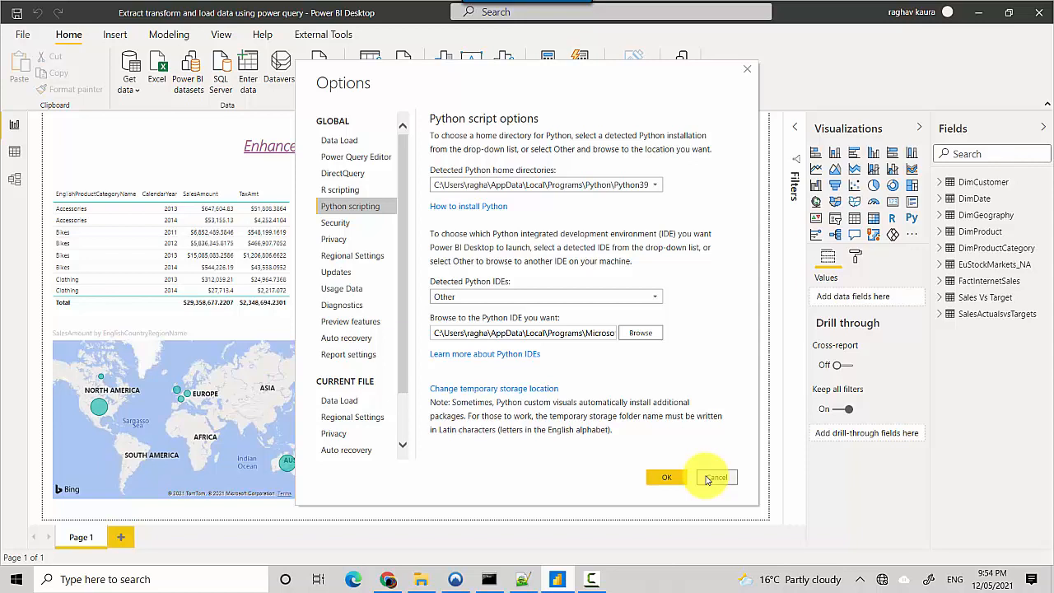
pyautogui.click(714, 476)
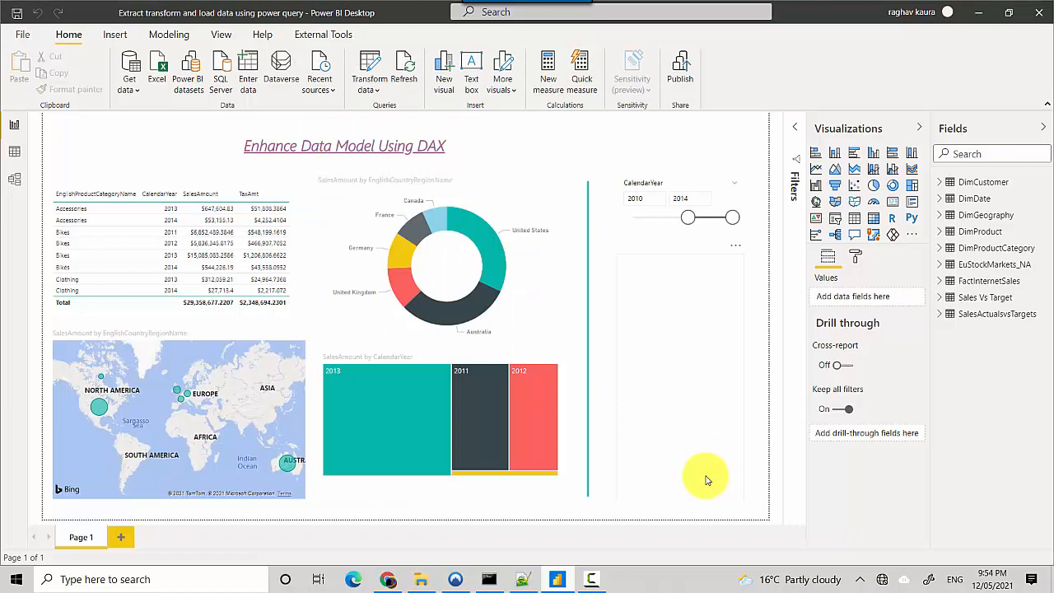
pyautogui.moveTo(639, 399)
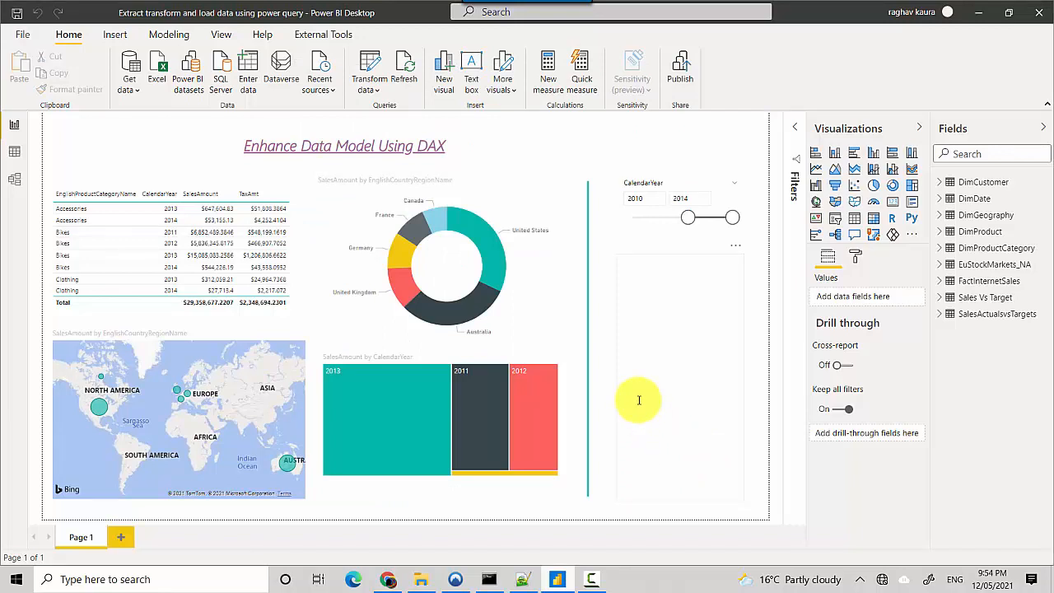
pyautogui.moveTo(383, 219)
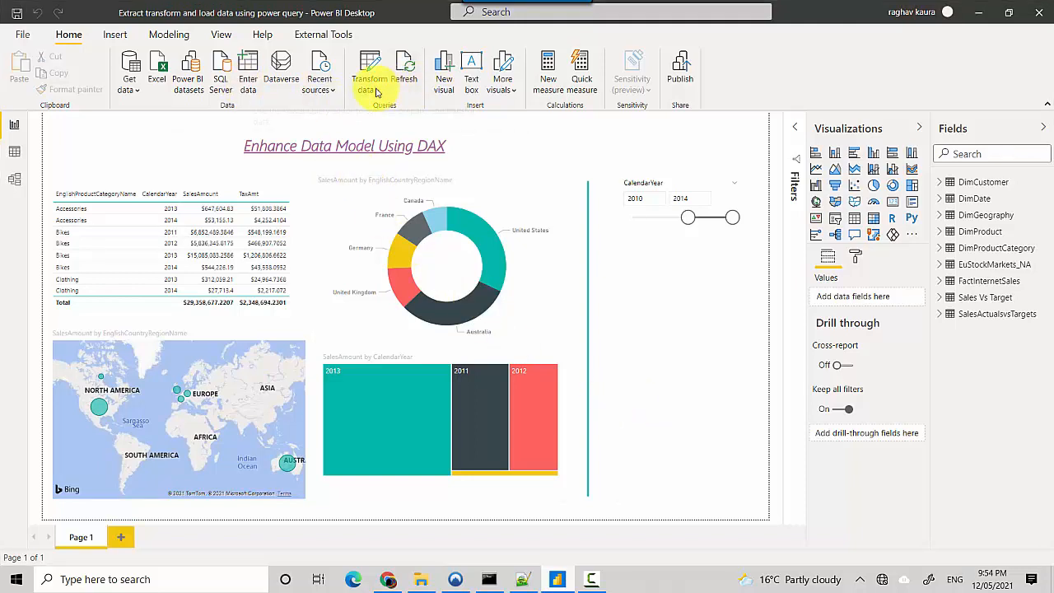
pyautogui.moveTo(129, 70)
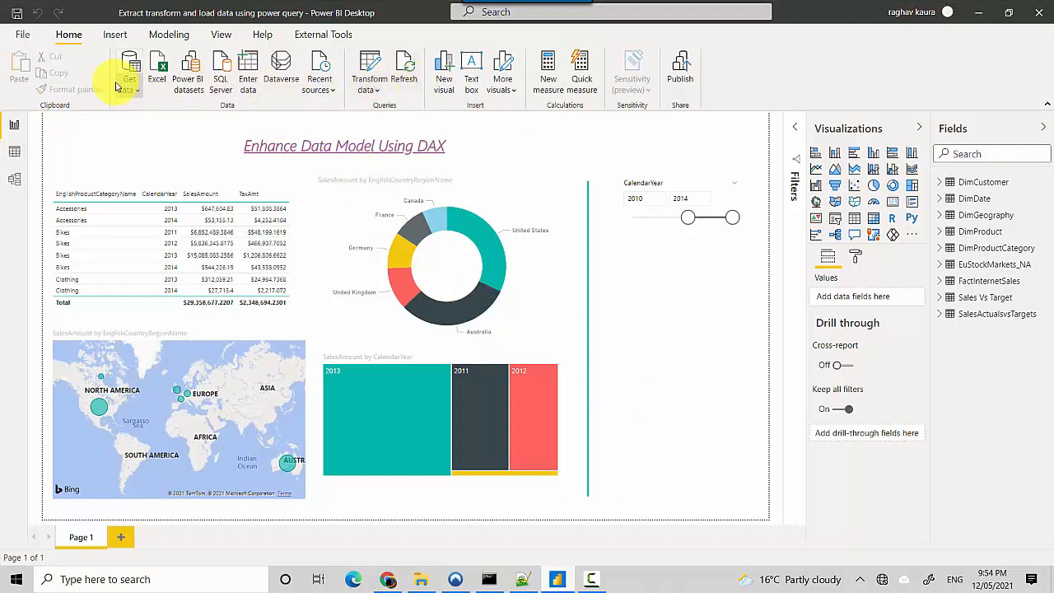
# - Pick Python script from the Other category of the full Get data catalogue
pyautogui.click(130, 70)
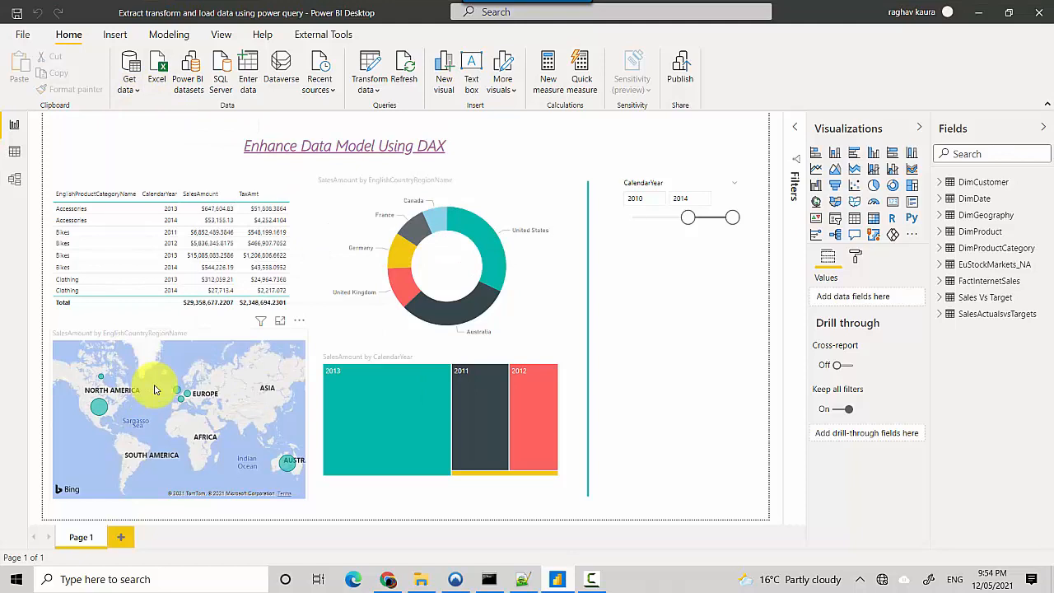
pyautogui.click(129, 70)
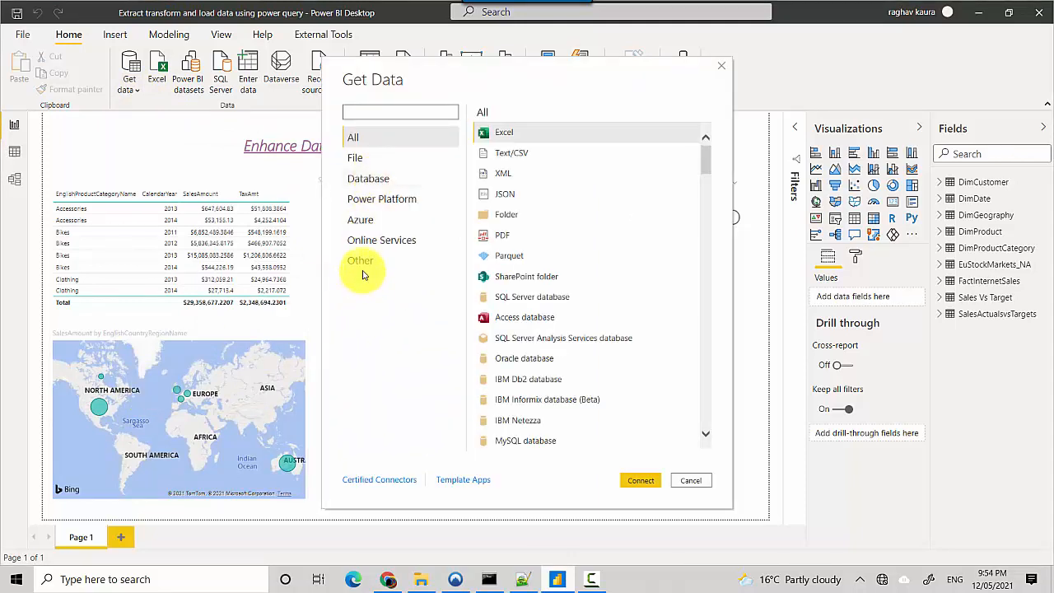
pyautogui.click(360, 260)
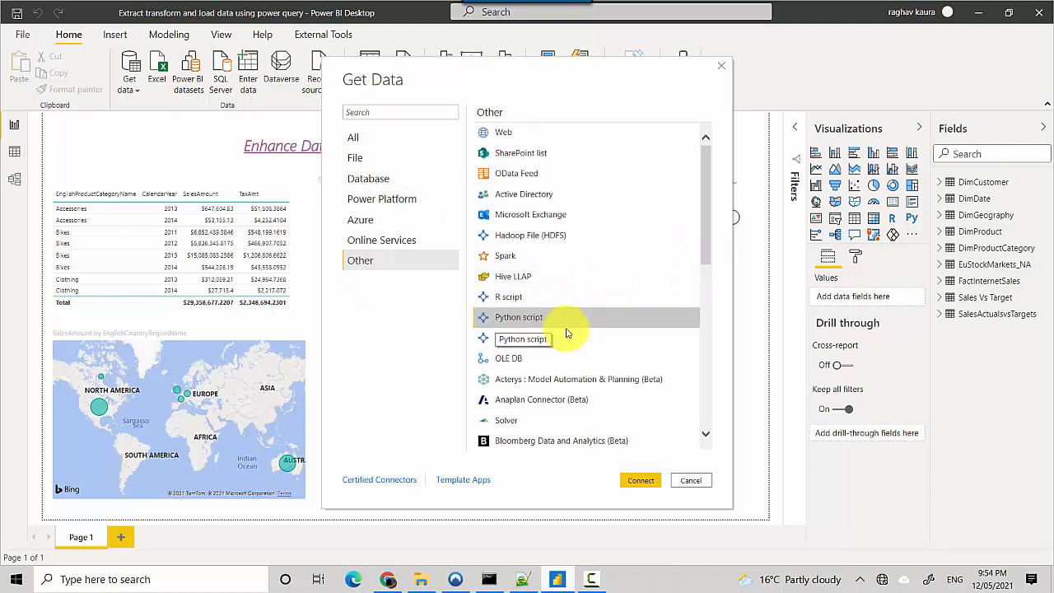
pyautogui.click(690, 480)
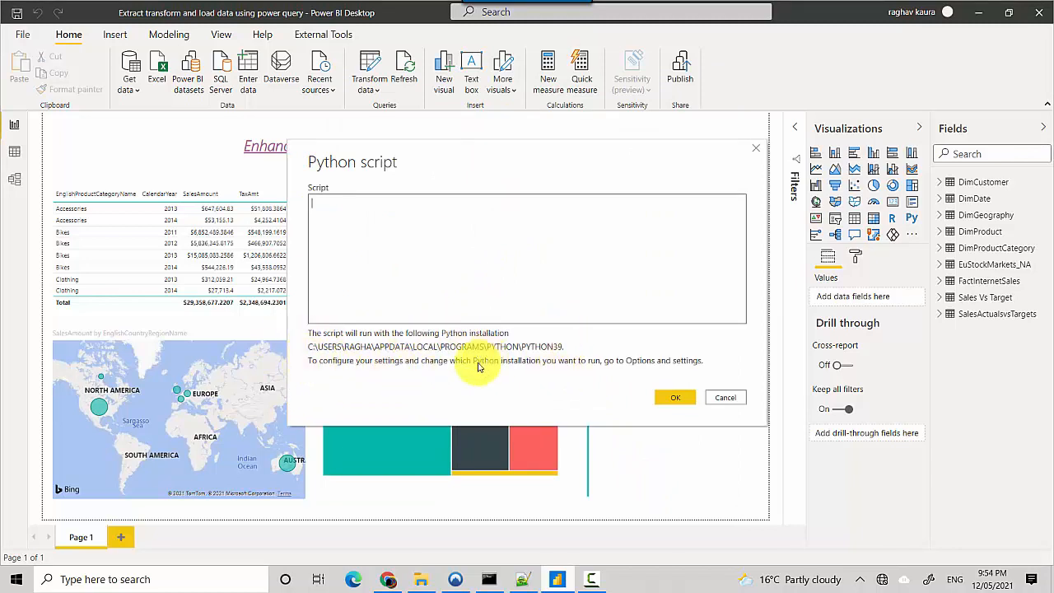
pyautogui.moveTo(677, 368)
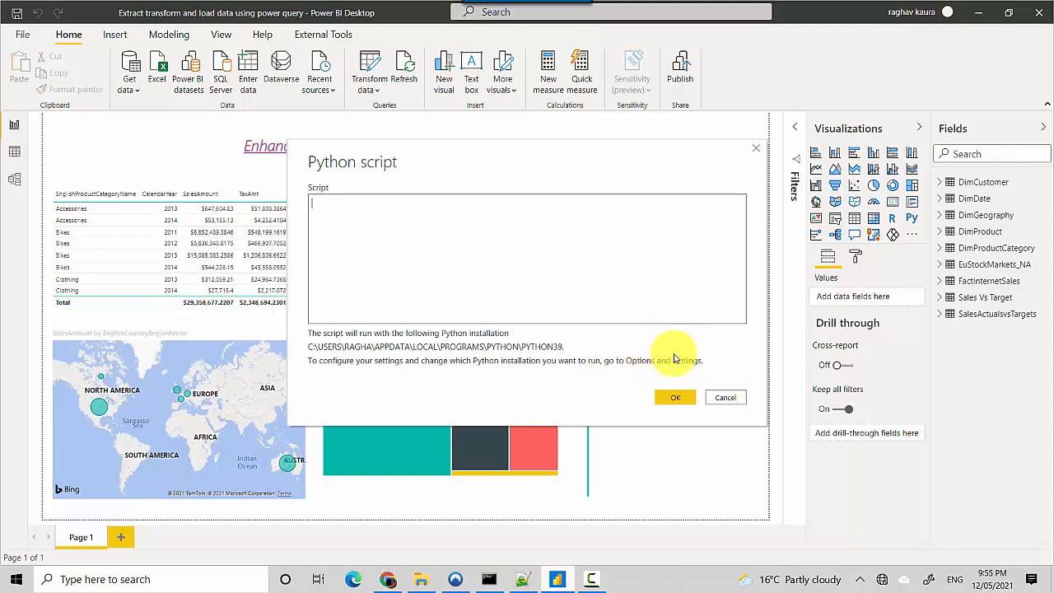
pyautogui.moveTo(527, 568)
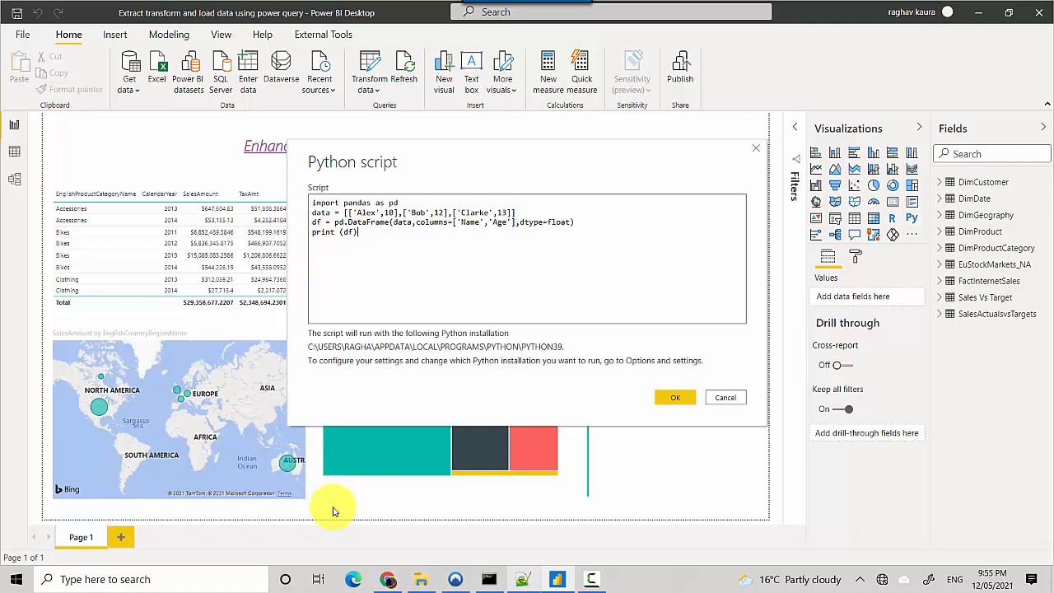
pyautogui.moveTo(461, 244)
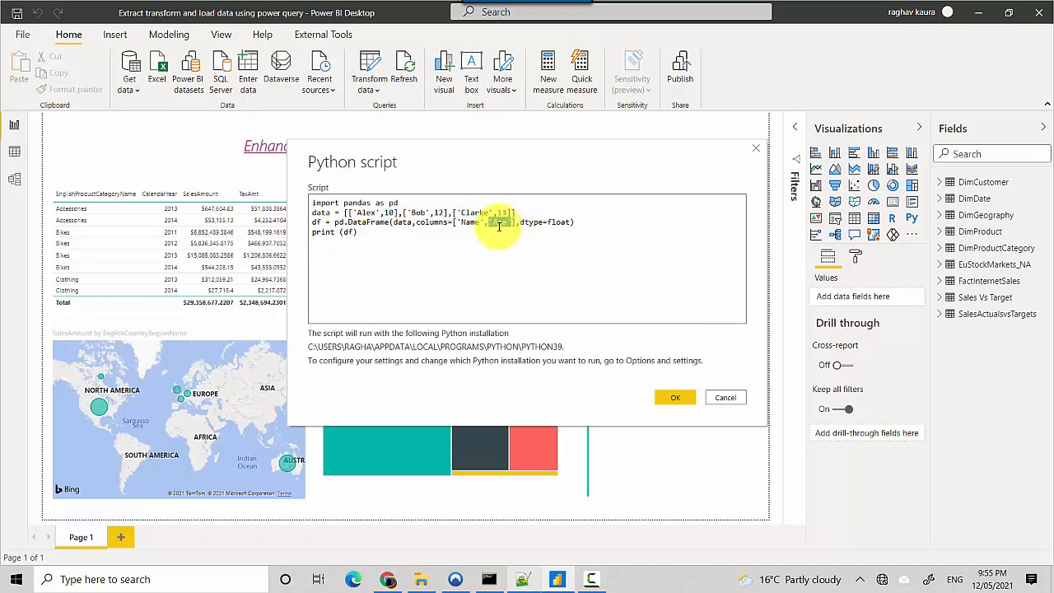
# - Select the Age column name in the pandas Name/Age DataFrame script
pyautogui.doubleClick(500, 222)
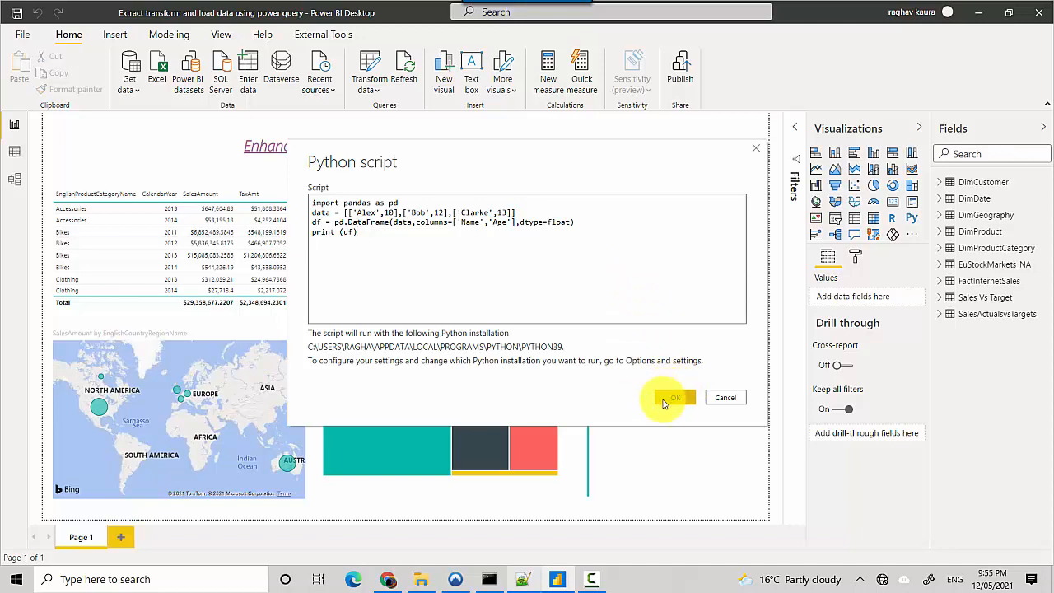
# - Run the script, tick df in the Navigator, and load it
pyautogui.click(674, 398)
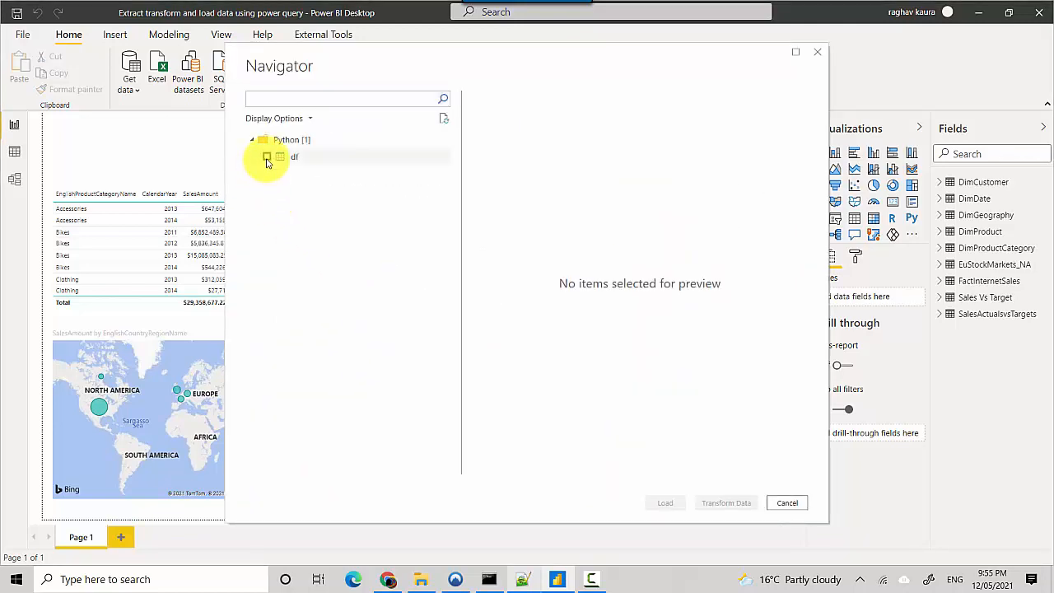
pyautogui.click(267, 156)
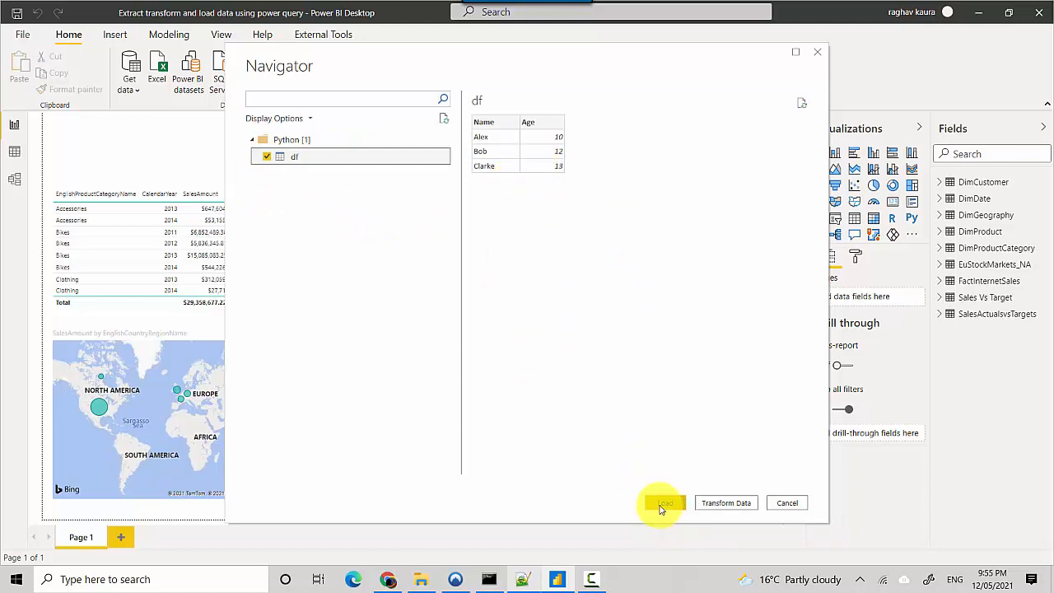
pyautogui.click(665, 502)
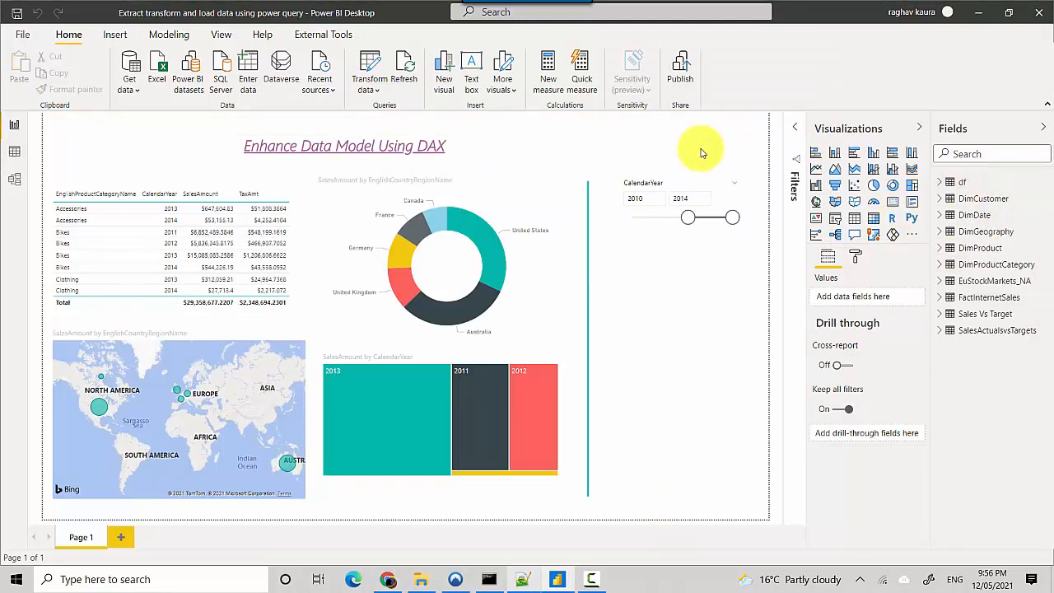
pyautogui.moveTo(480, 478)
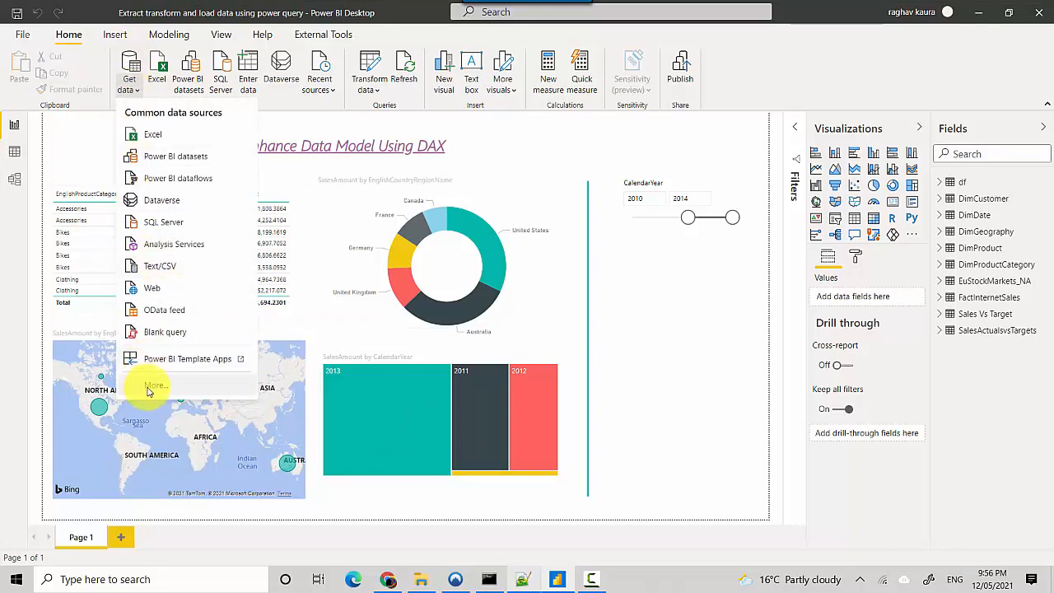
# - Choose Python script from the Other category in the data source catalogue
pyautogui.click(155, 385)
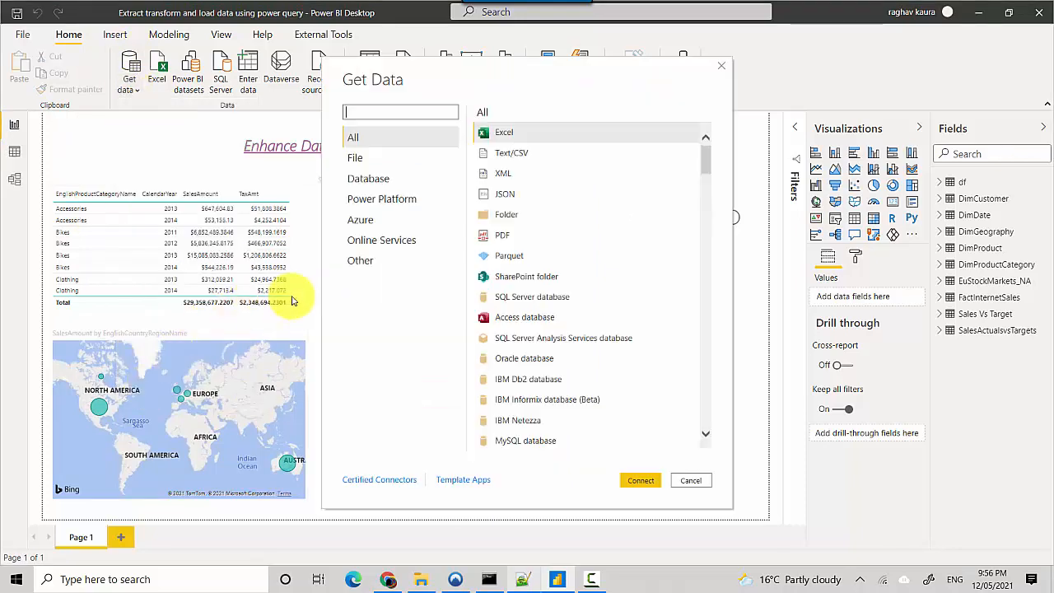
pyautogui.click(359, 260)
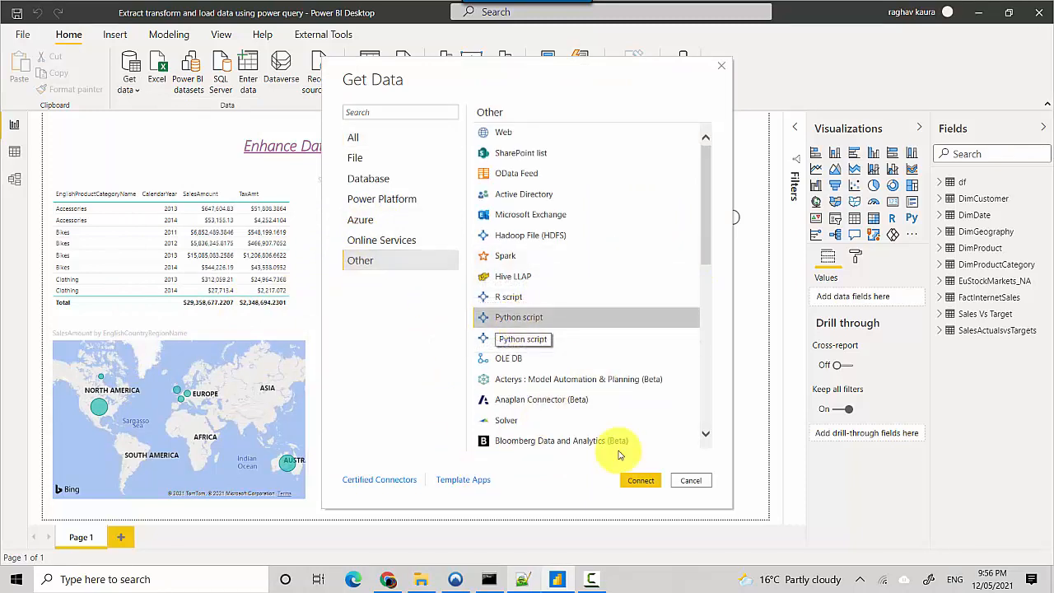
pyautogui.click(690, 481)
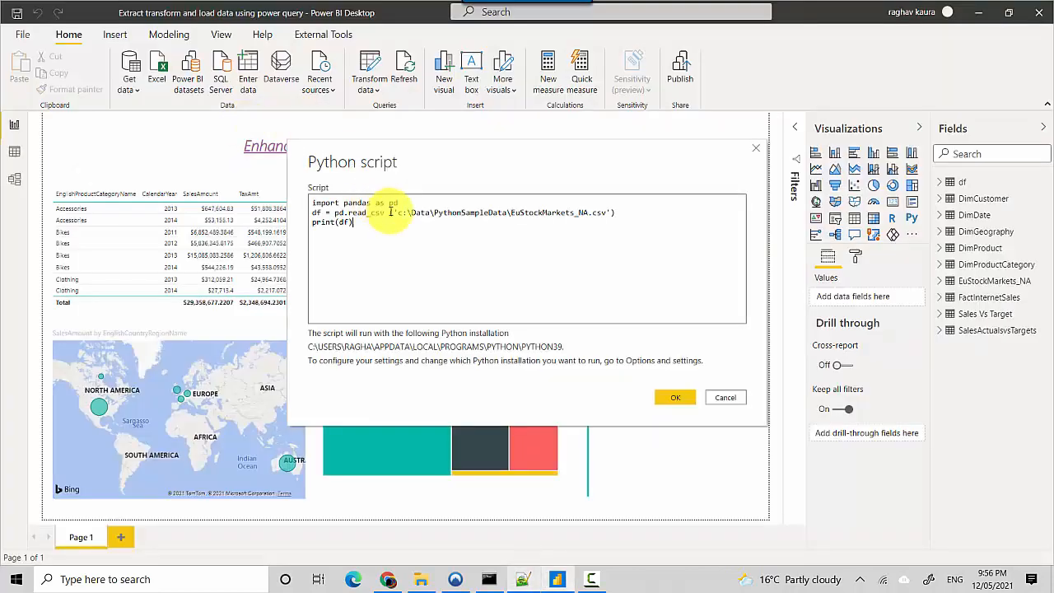
# - Rename df to df_csv in the EuStockMarkets_NA.csv read_csv script and run it
pyautogui.doubleClick(354, 202)
pyautogui.write('_csv')
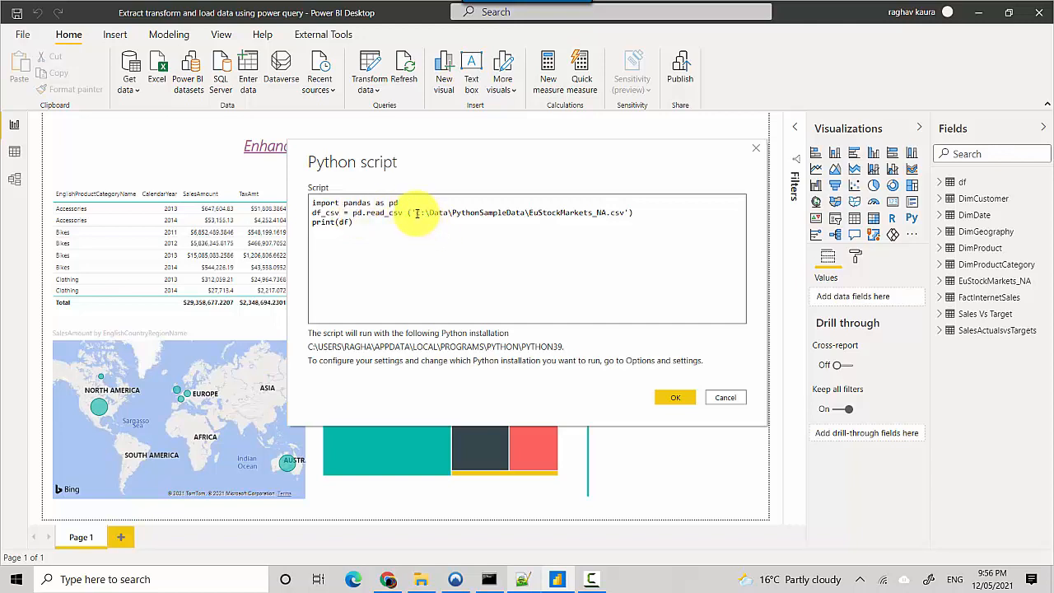
pyautogui.moveTo(412, 213); pyautogui.dragTo(523, 212)
pyautogui.write('_csv')
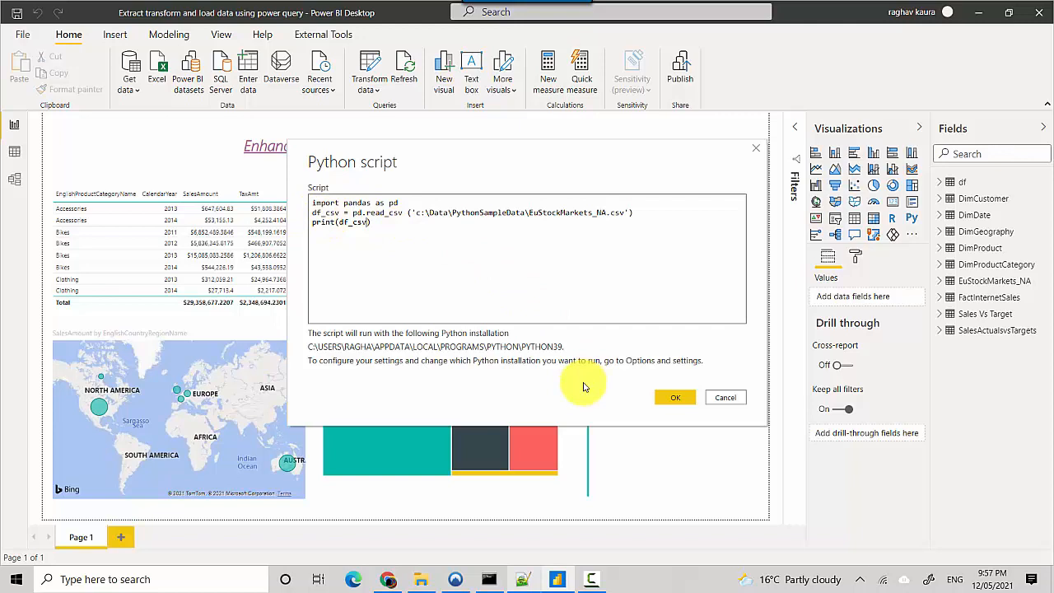
pyautogui.click(675, 396)
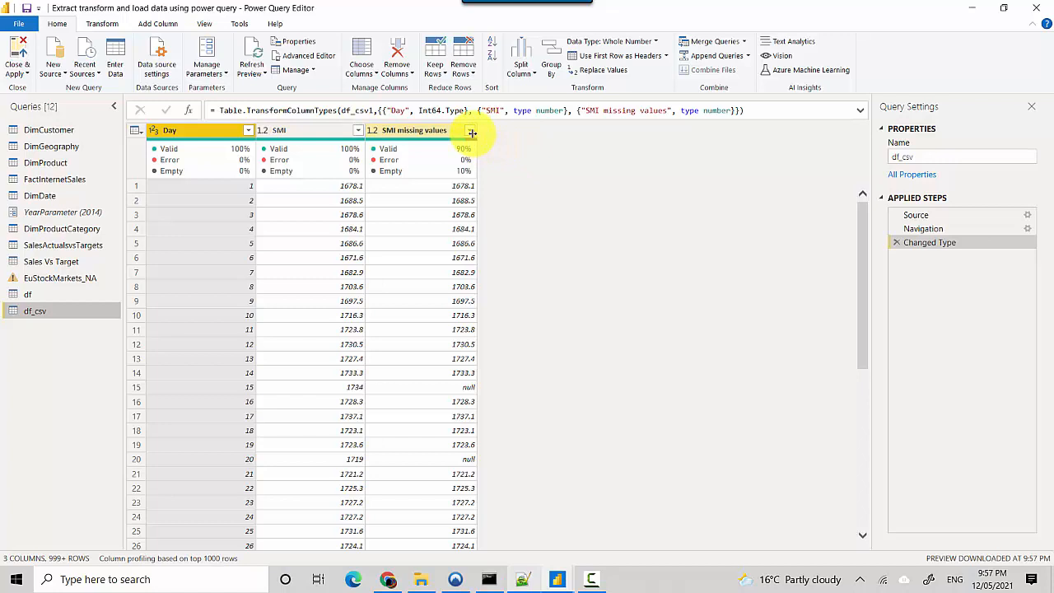
# - Uncheck (null) in the SMI missing values filter, then Close & Apply
pyautogui.click(471, 130)
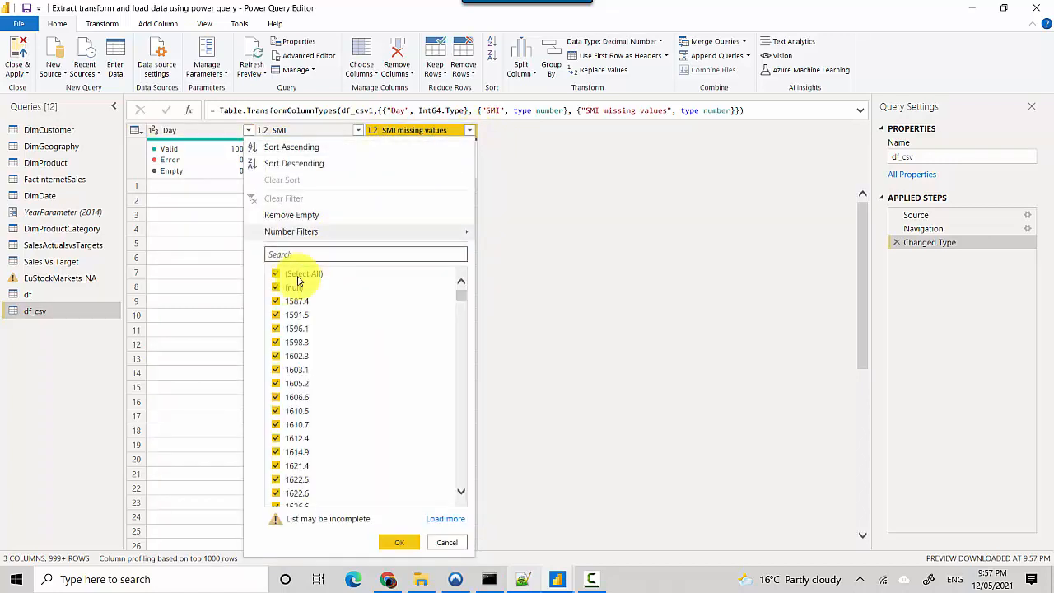
pyautogui.click(276, 287)
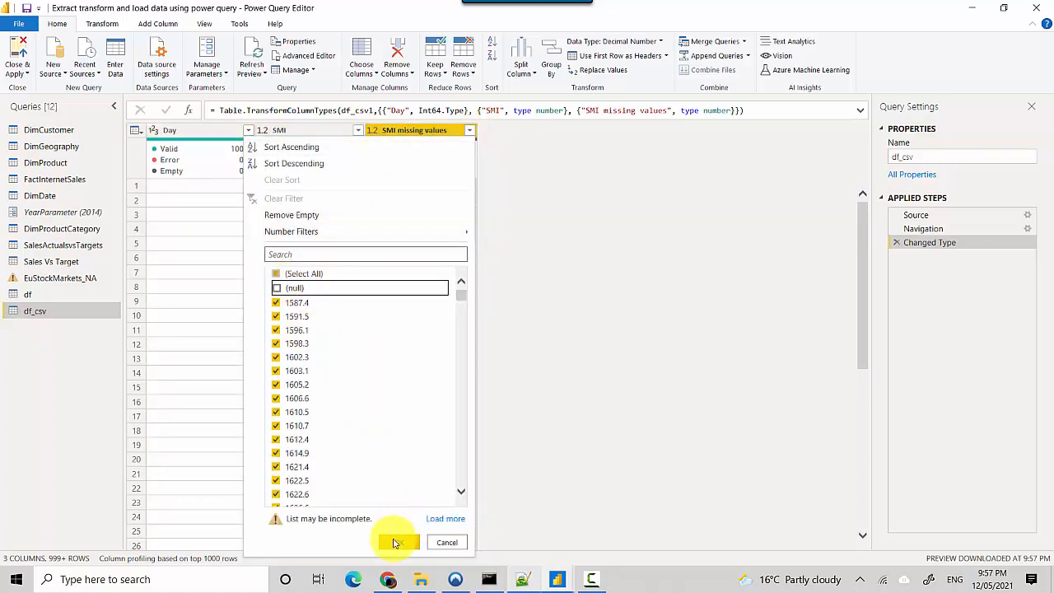
pyautogui.click(395, 542)
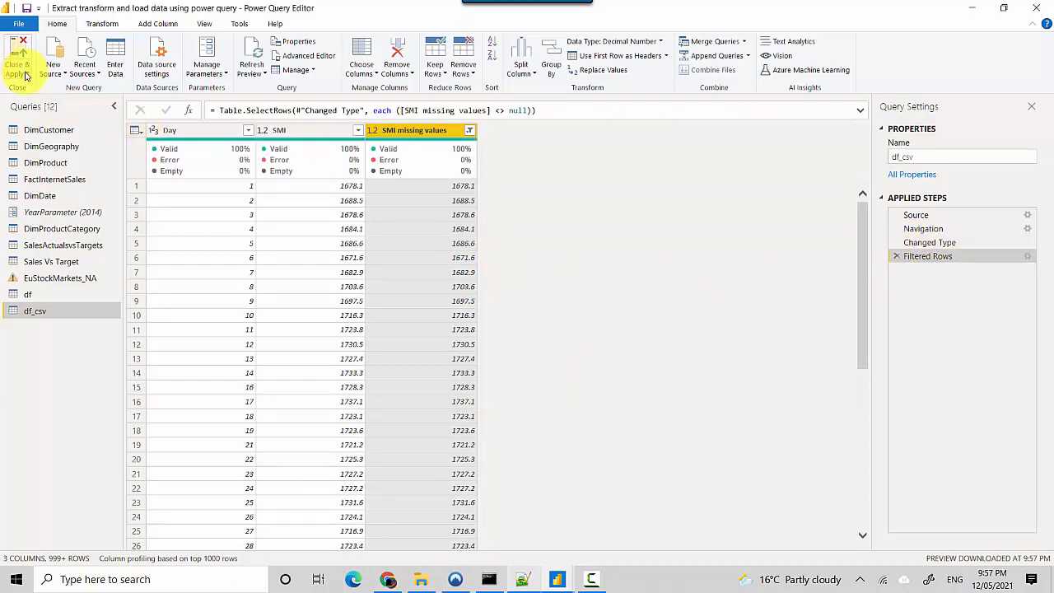
pyautogui.click(18, 62)
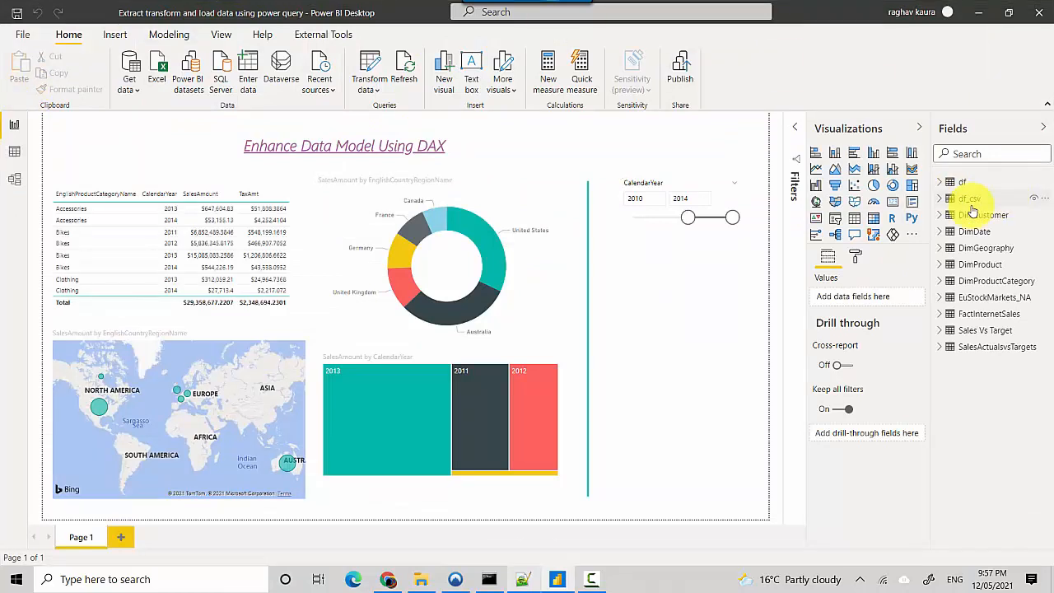
# - Open Data view on df_csv, showing Day, SMI and SMI missing values
pyautogui.click(970, 198)
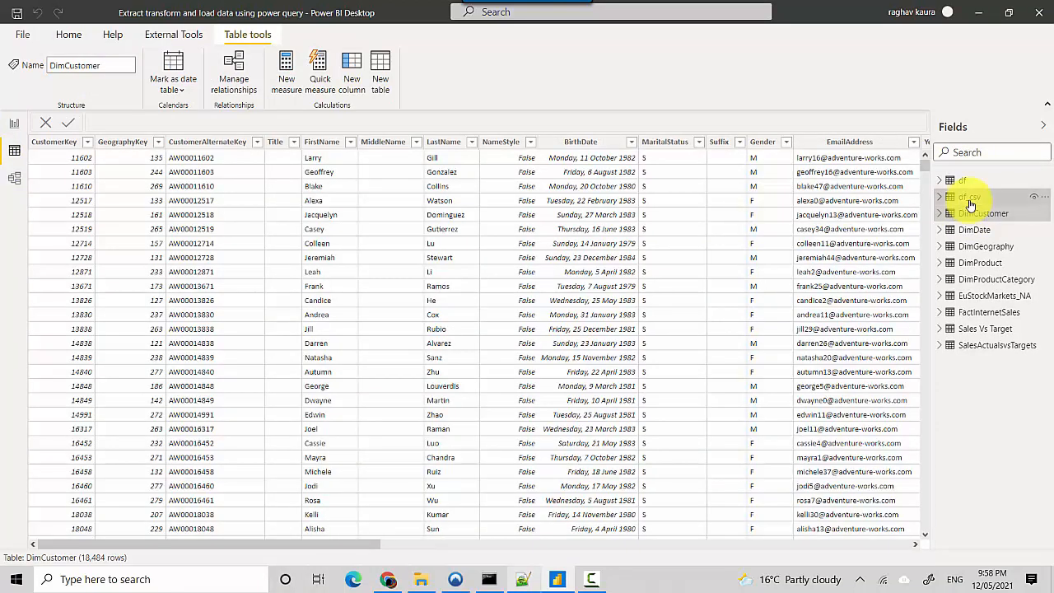
pyautogui.click(970, 196)
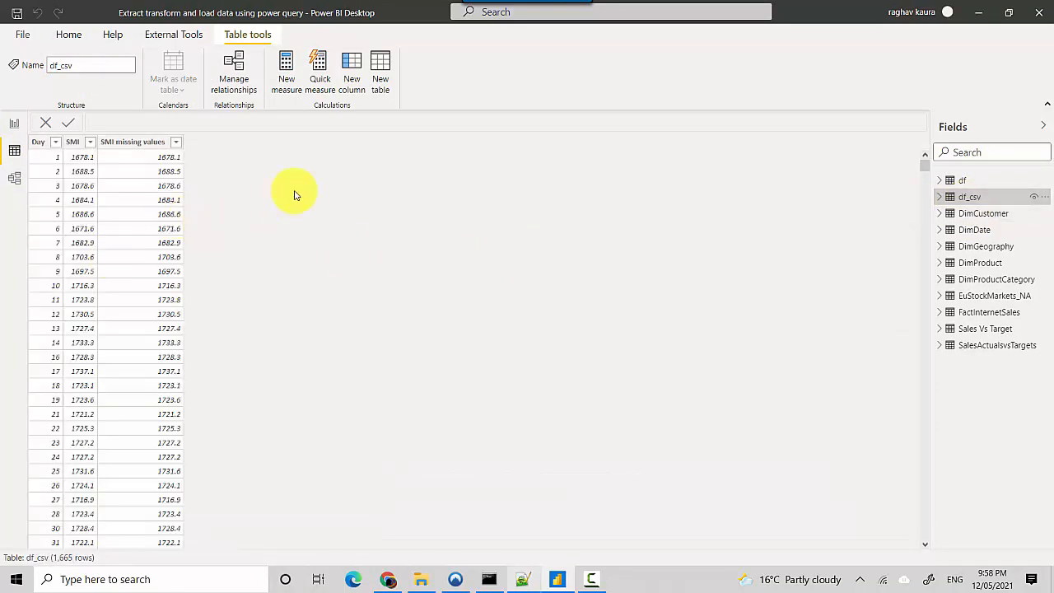